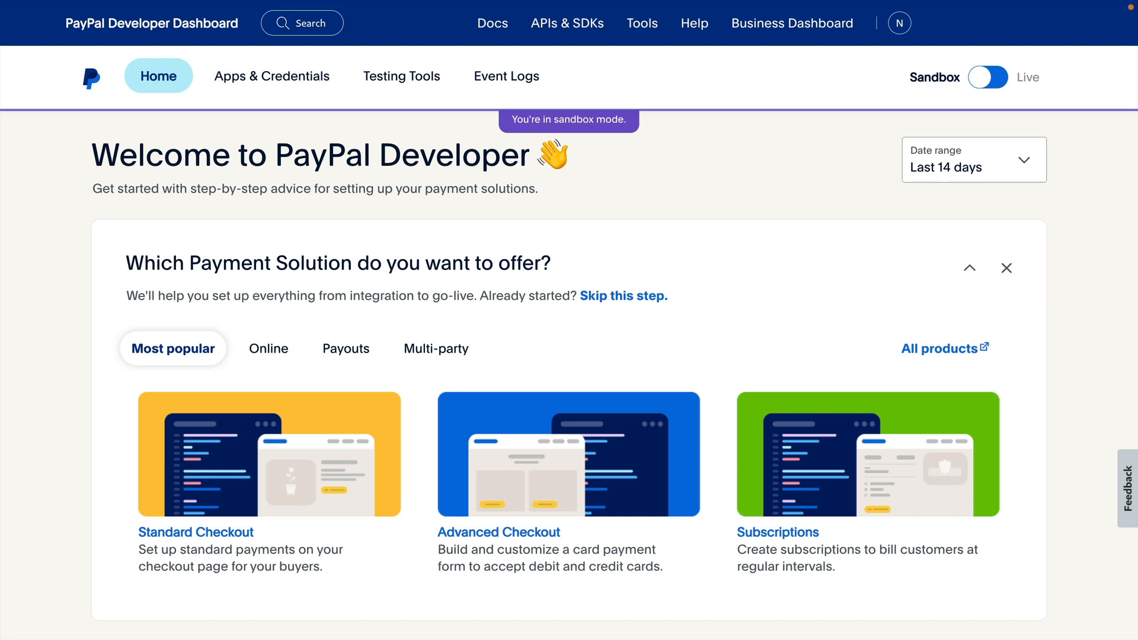
mouse_move(445, 438)
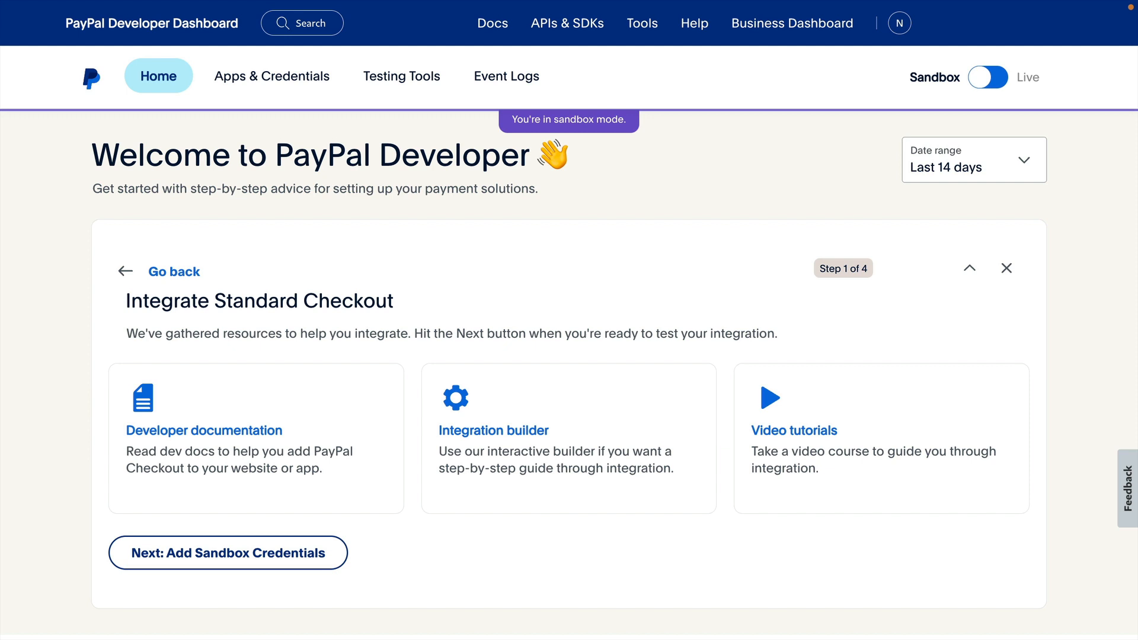
- Launch the Integration Builder and review the Standard Checkout options and index.html sample code
click(493, 429)
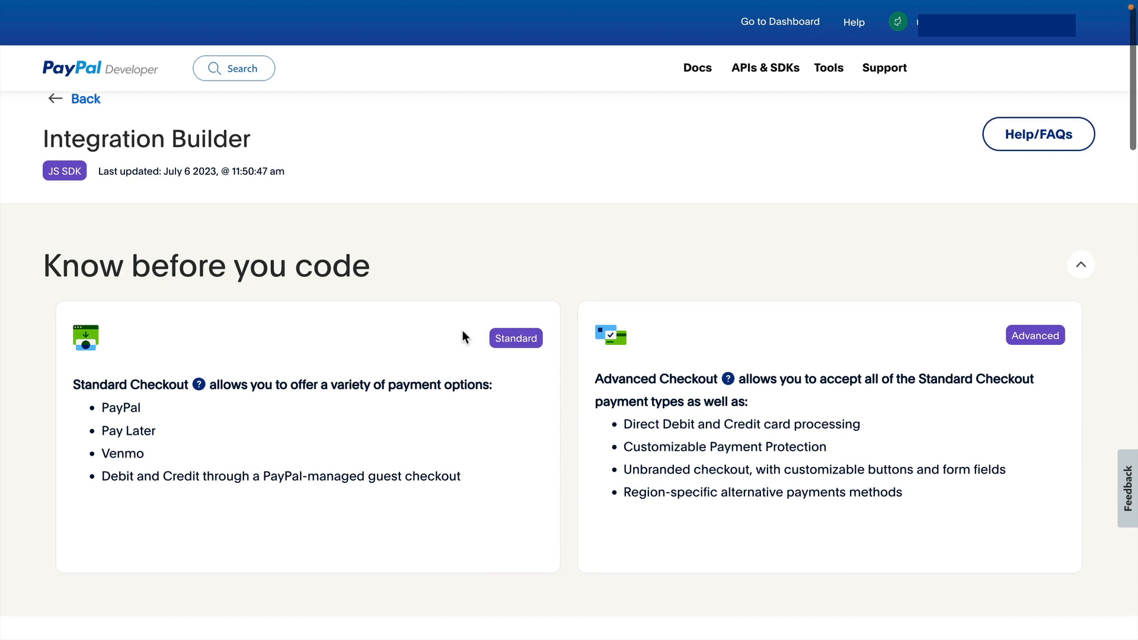
scroll(down, 3)
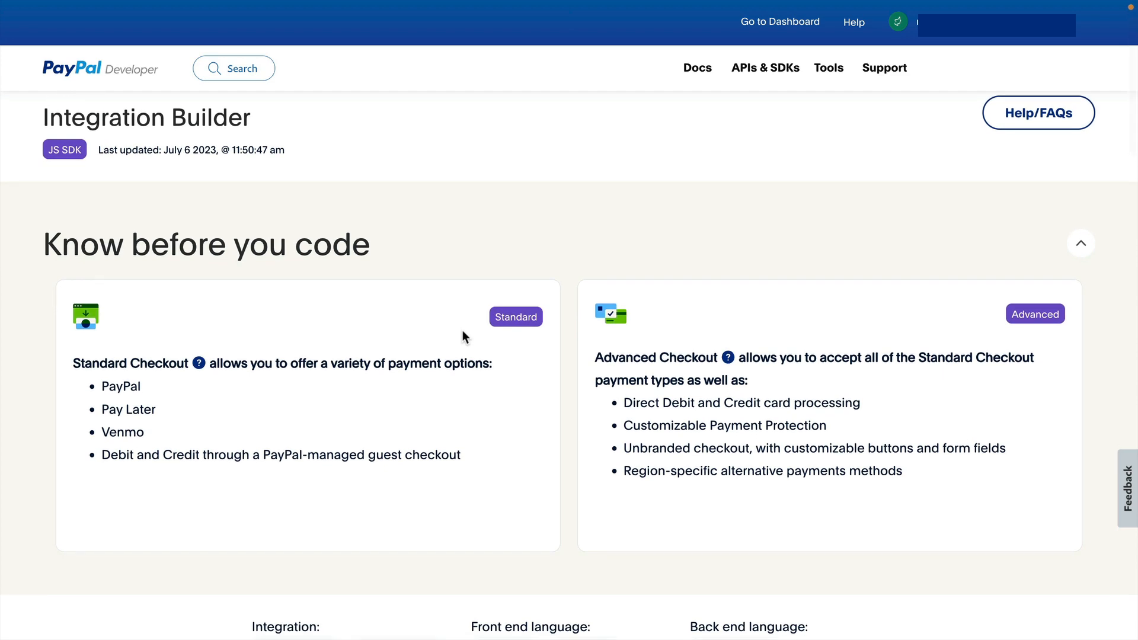
scroll(down, 3)
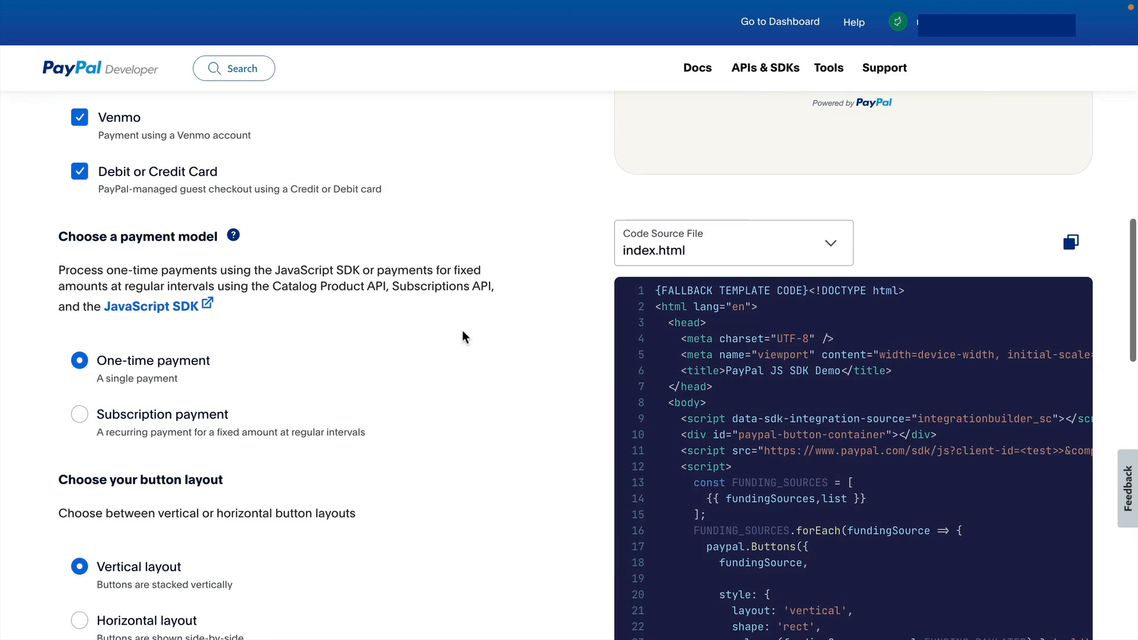
scroll(down, 3)
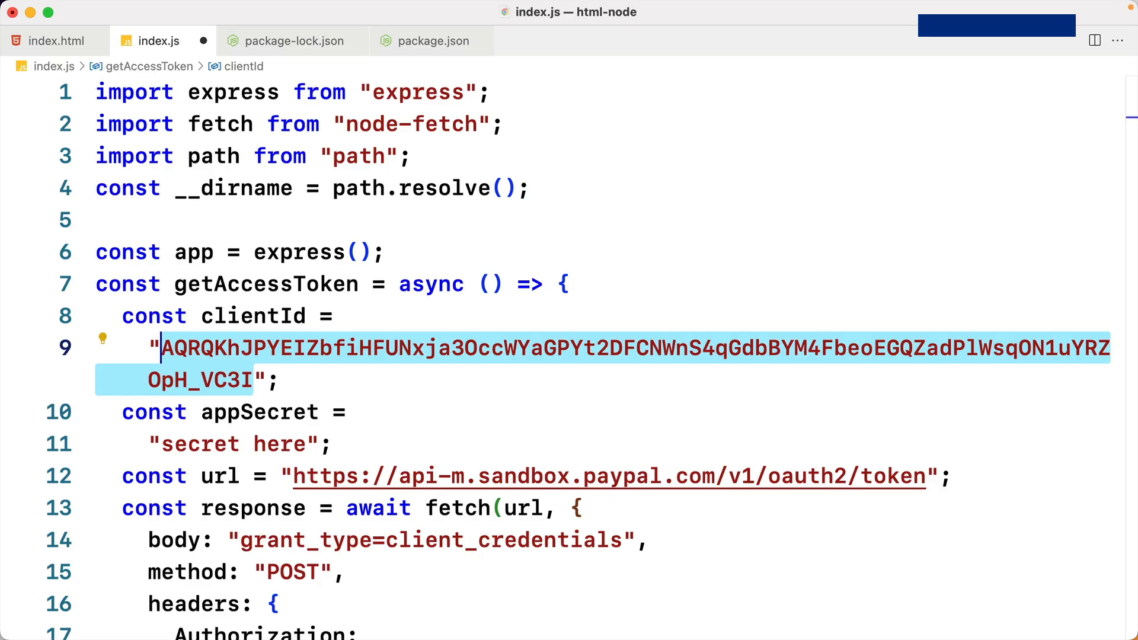
mouse_move(948, 393)
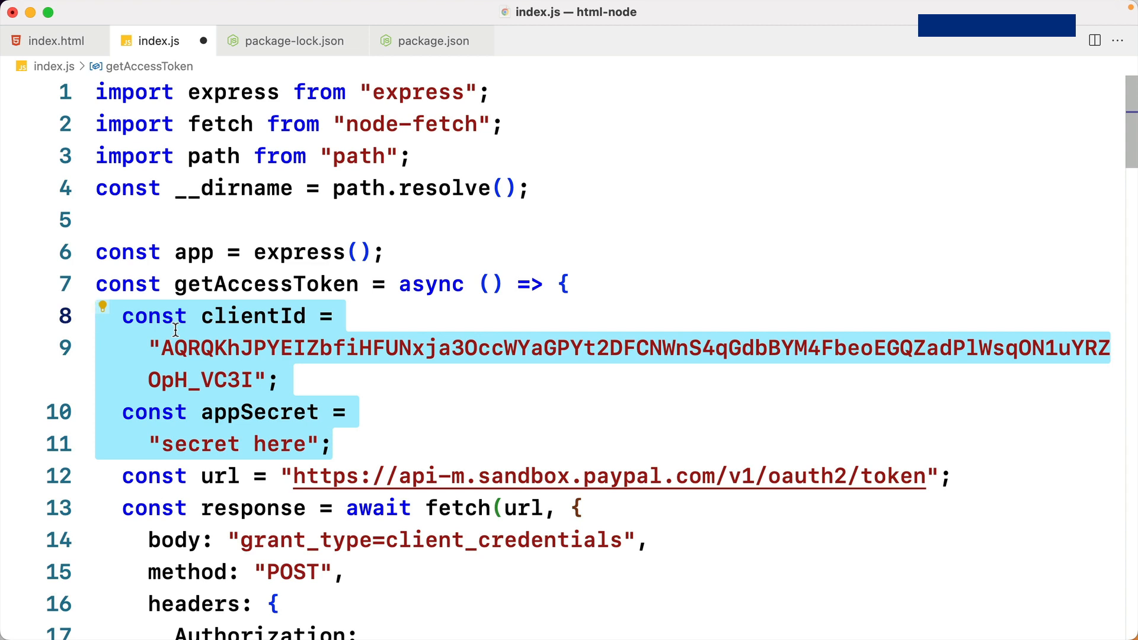
mouse_move(241, 362)
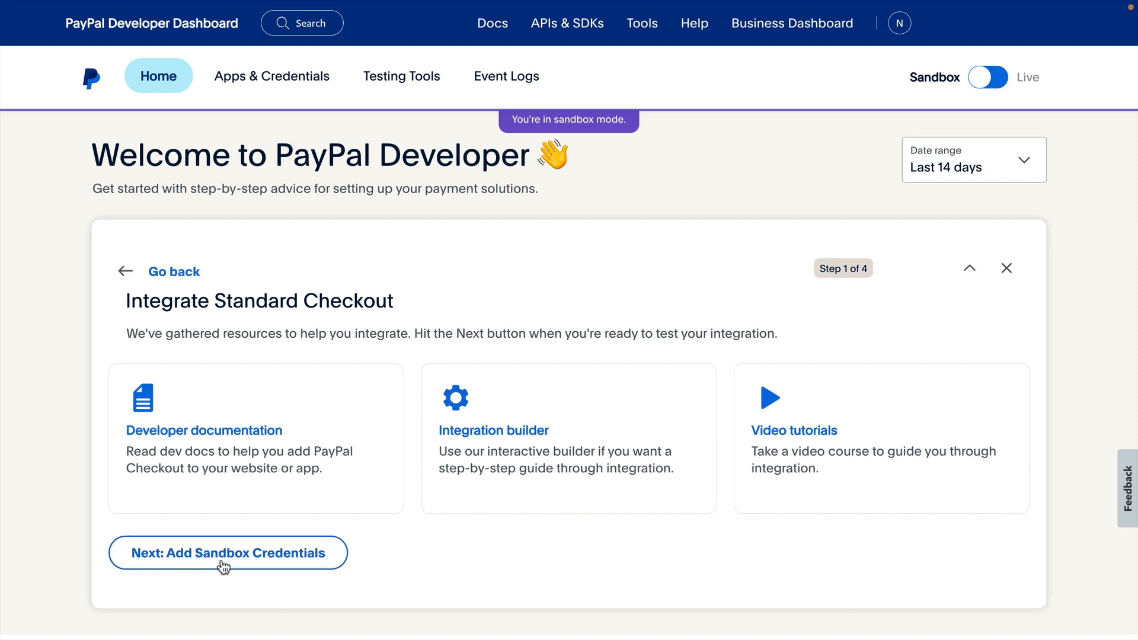
- Advance to step 2 of 4 to reveal the sandbox Client ID and hidden secret
click(228, 552)
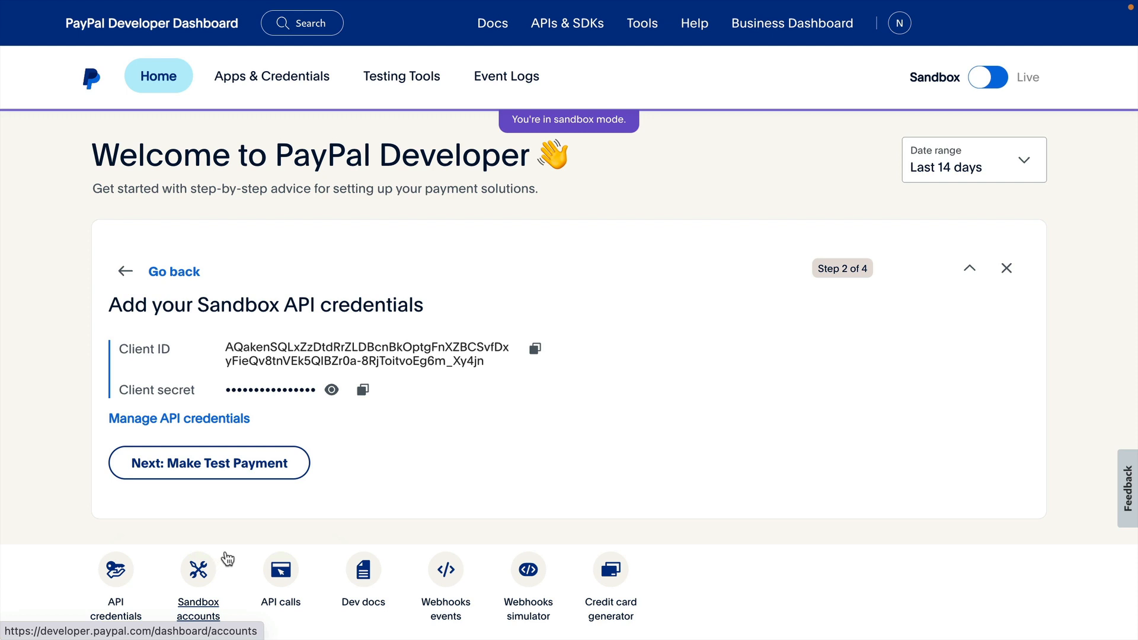
mouse_move(543, 363)
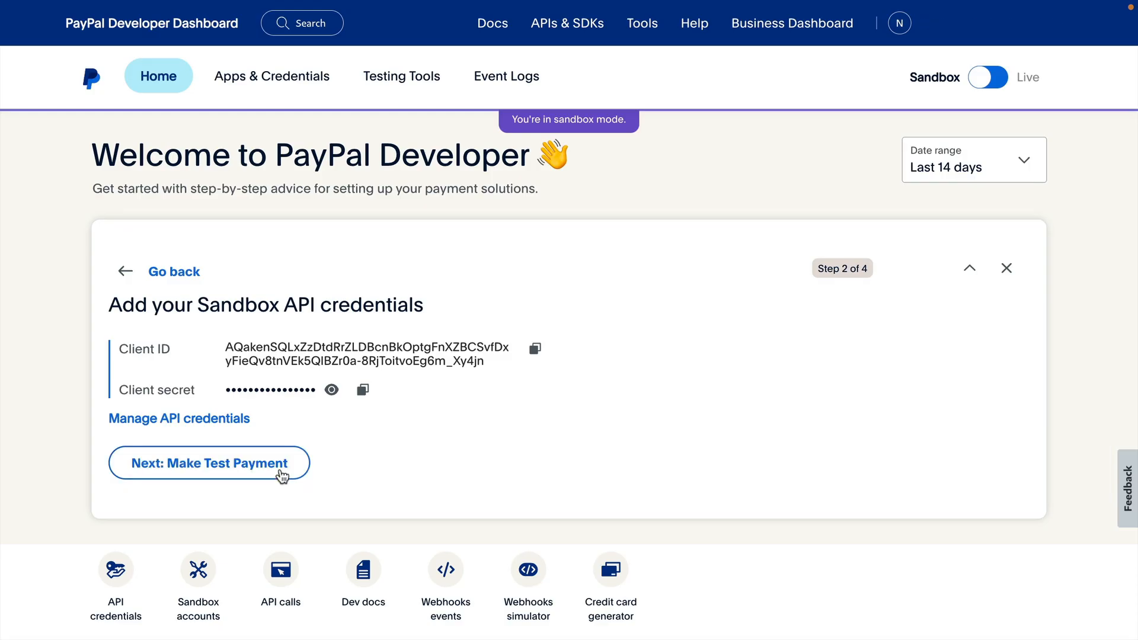
- Advance to Make Test Payment, view the sandbox buyer account details, and start the $0.02 PayPal checkout
click(208, 463)
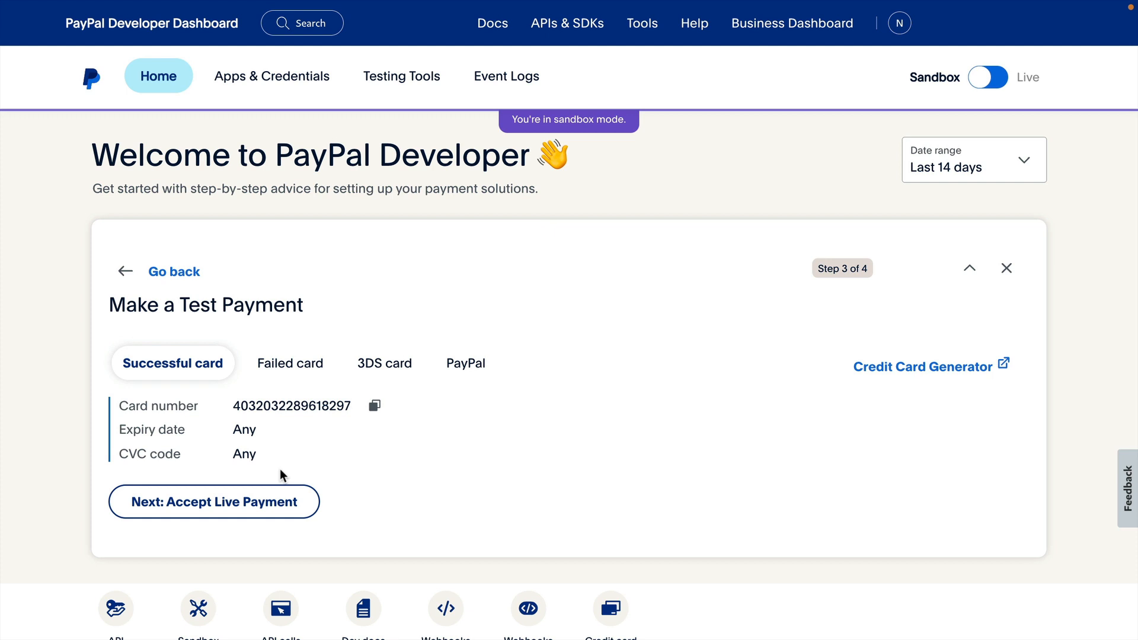
mouse_move(282, 475)
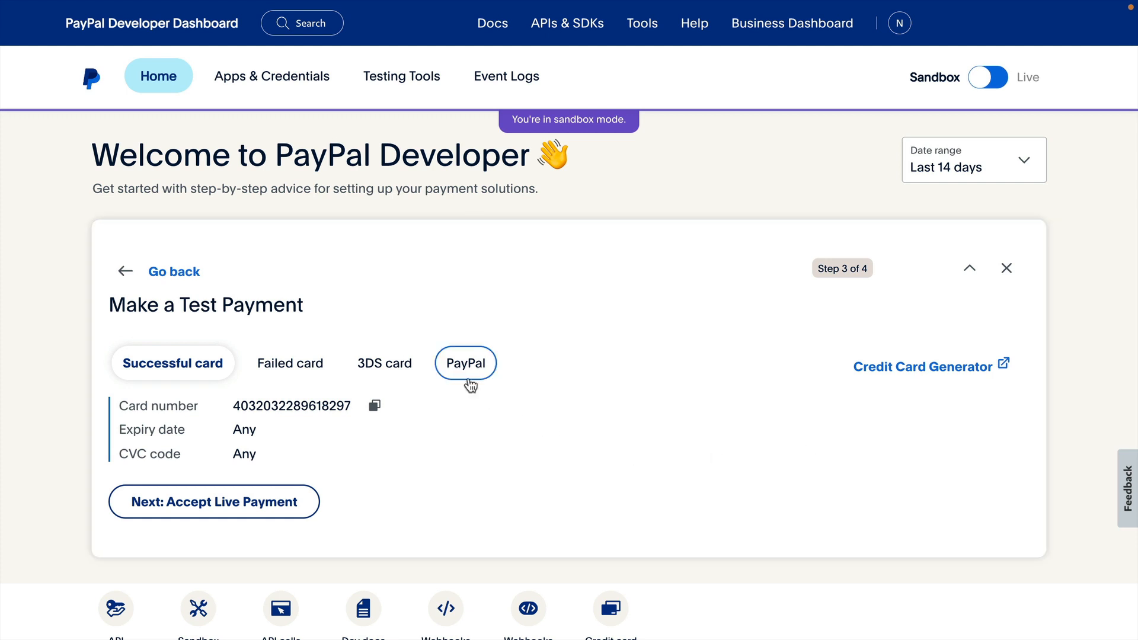
click(464, 362)
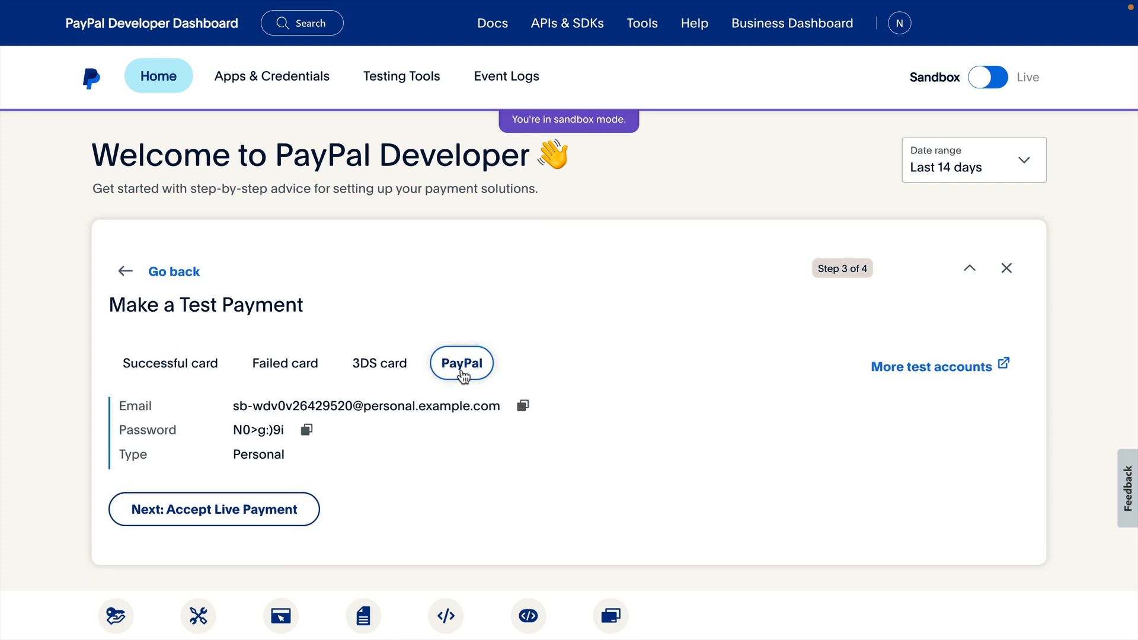
mouse_move(449, 402)
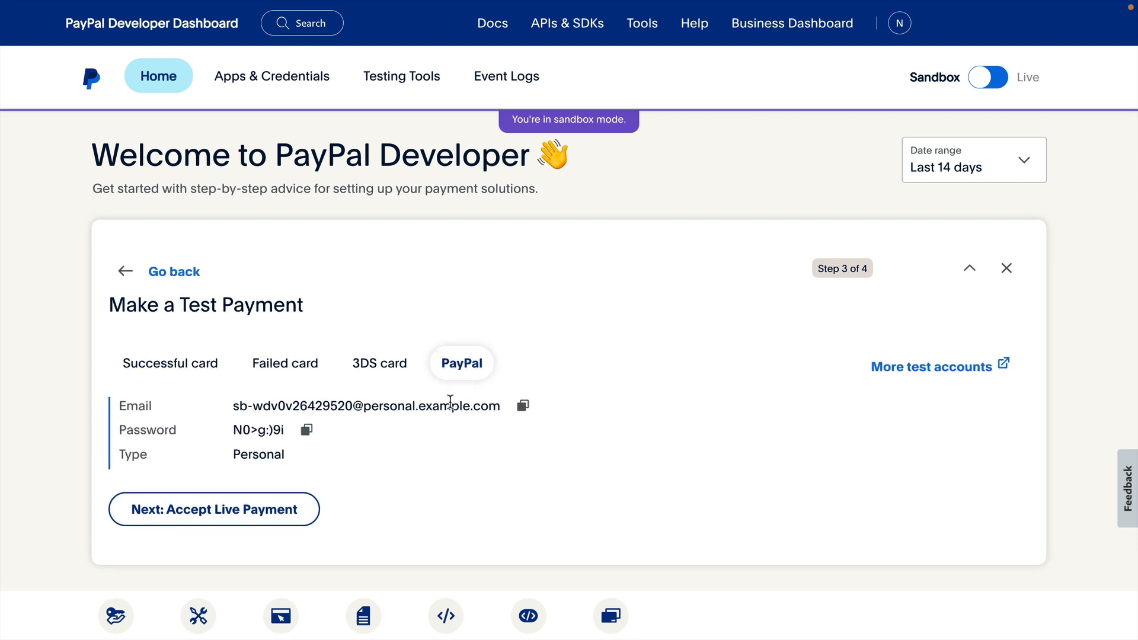
mouse_move(295, 457)
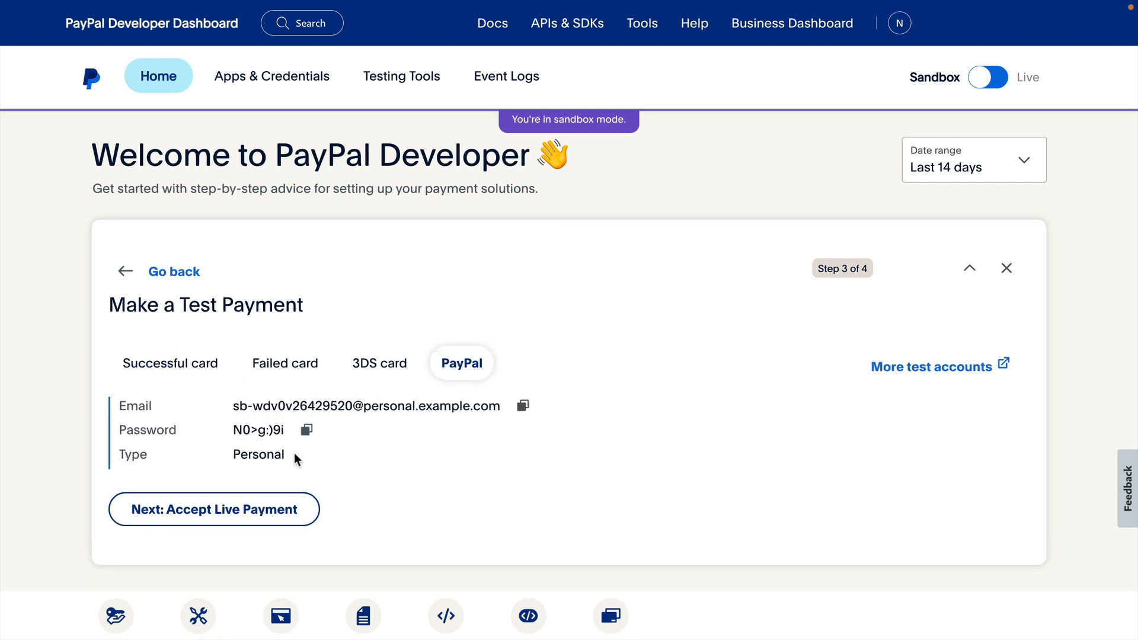
click(213, 509)
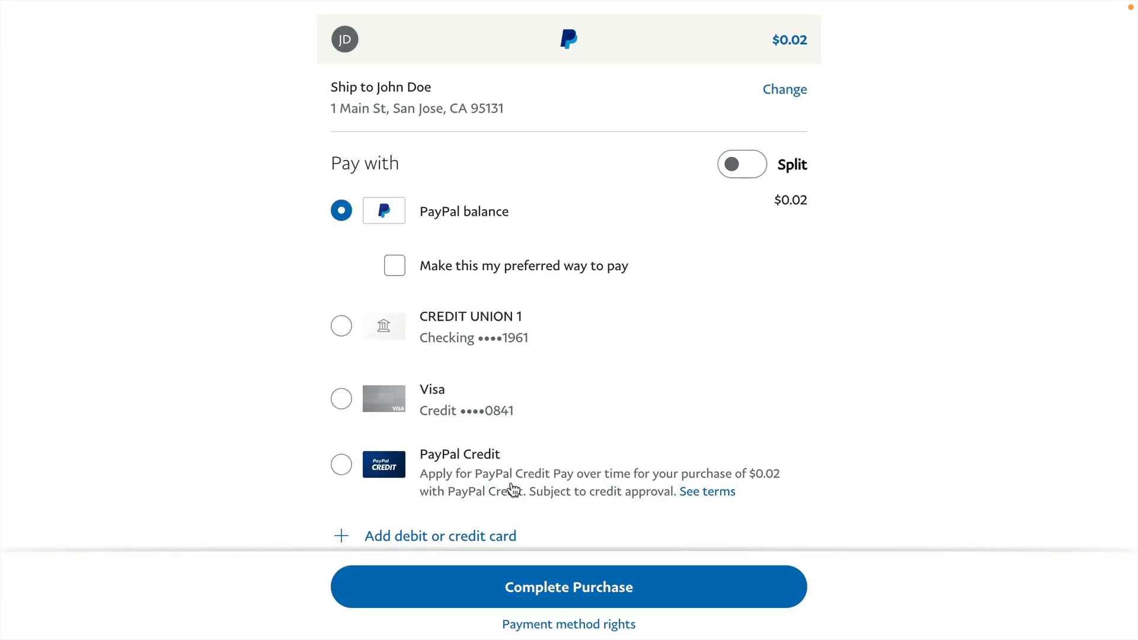
- Complete the $0.02 purchase from PayPal balance and confirm the COMPLETED transaction alert
click(567, 587)
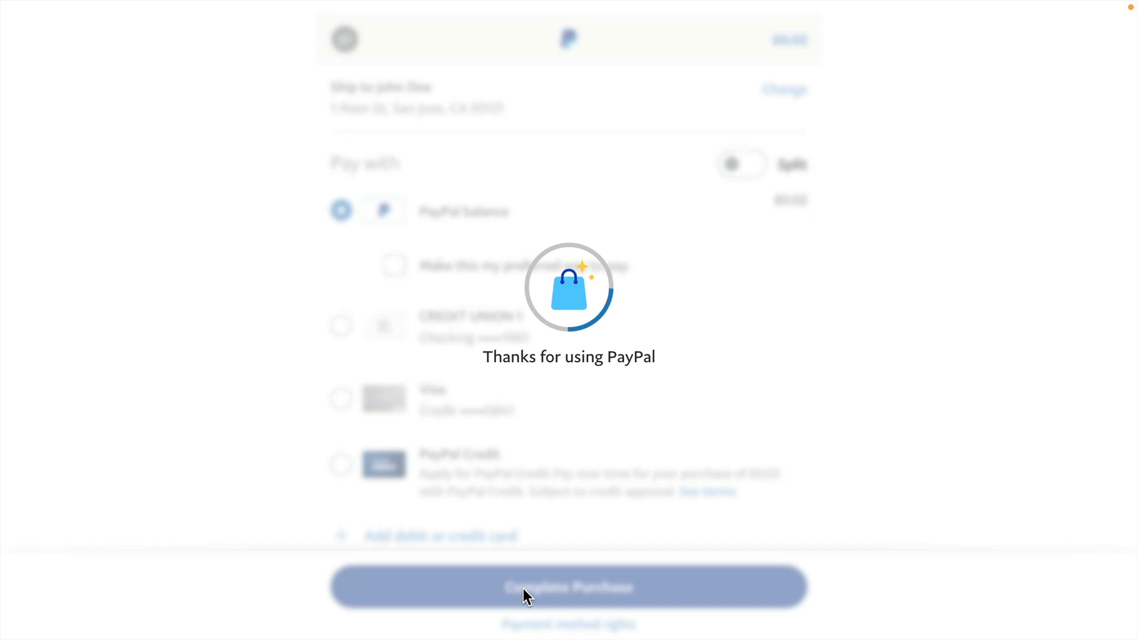
click(567, 586)
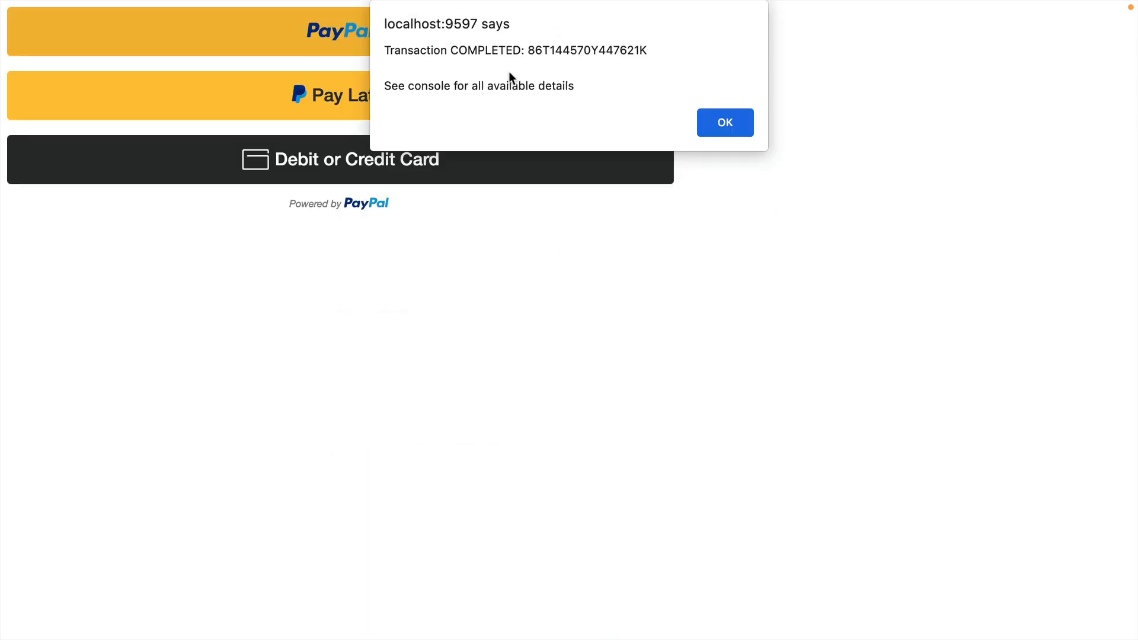
mouse_move(767, 116)
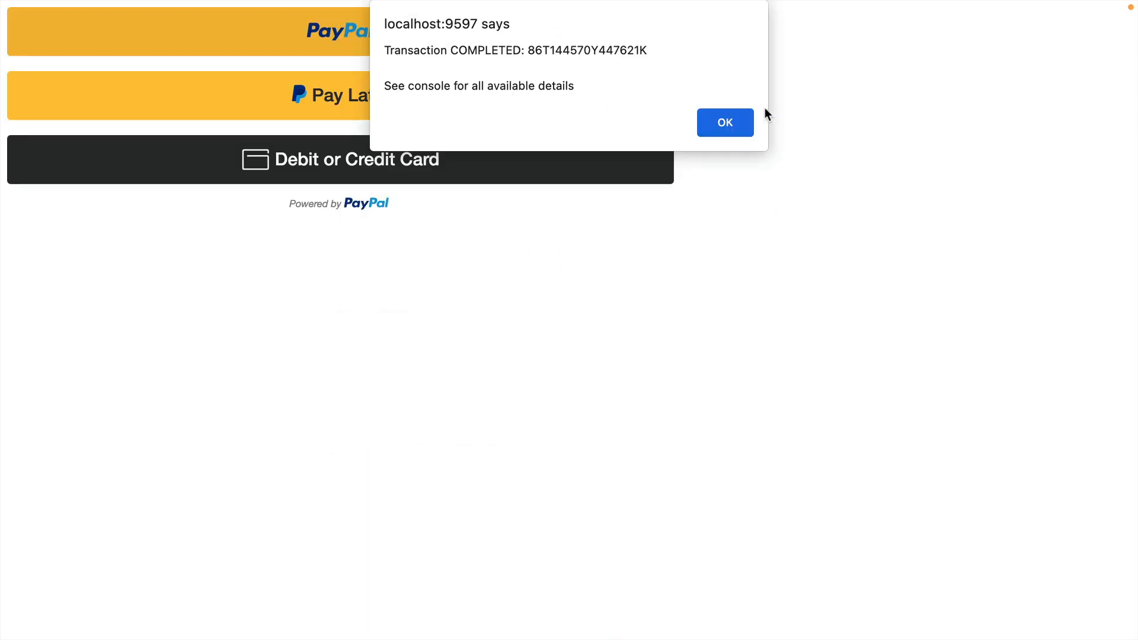
- Sign in to sandbox.paypal.com with the business sandbox account
click(724, 122)
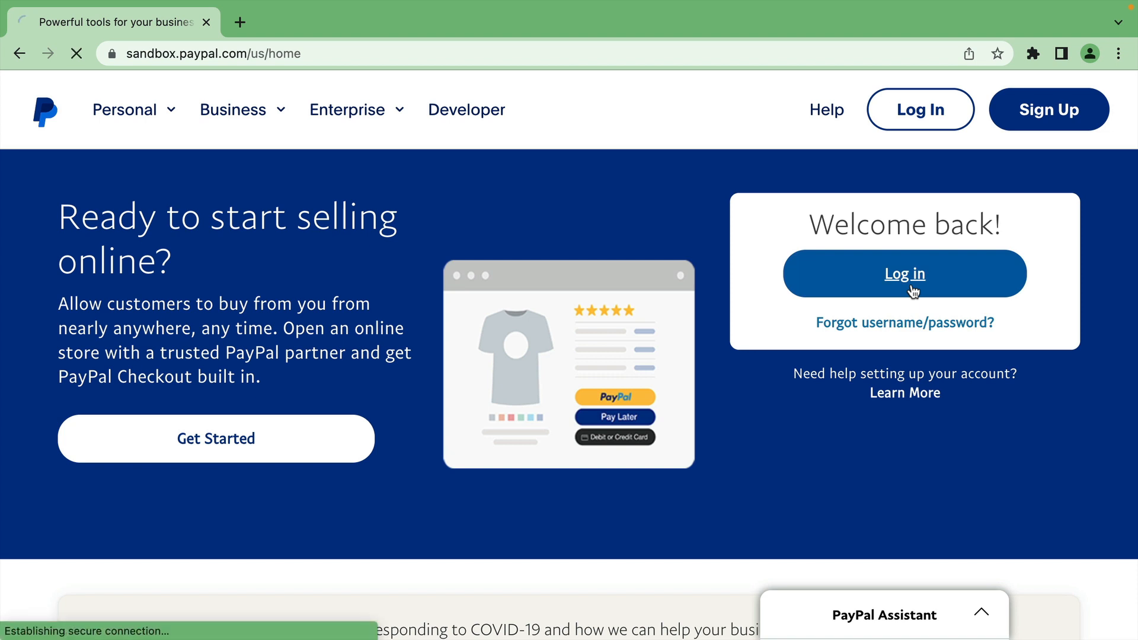
click(903, 274)
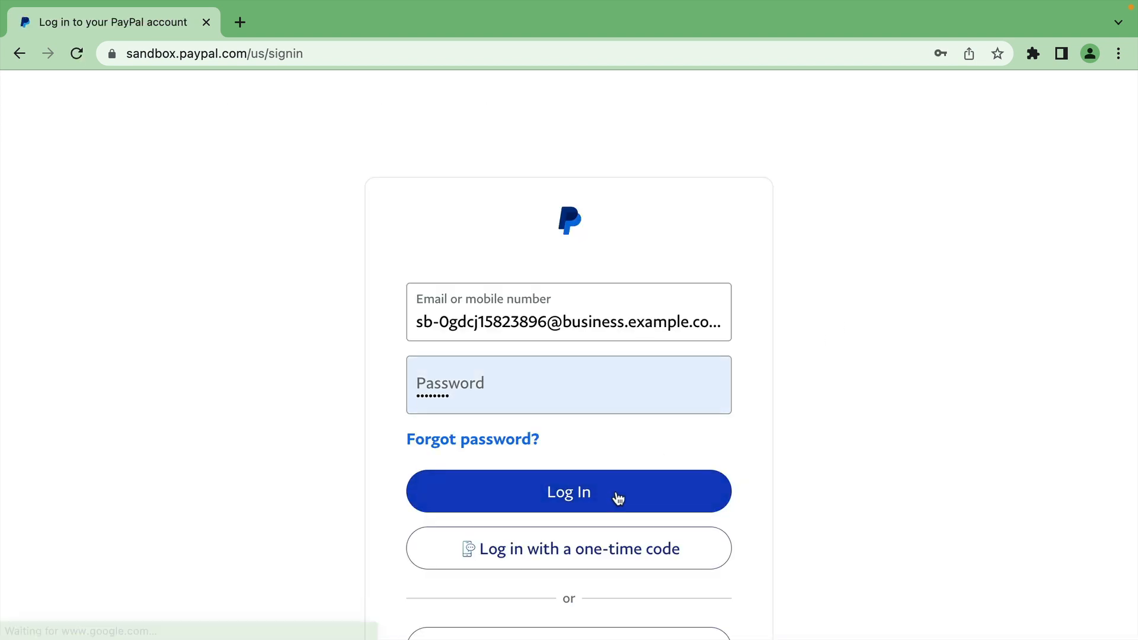
click(568, 490)
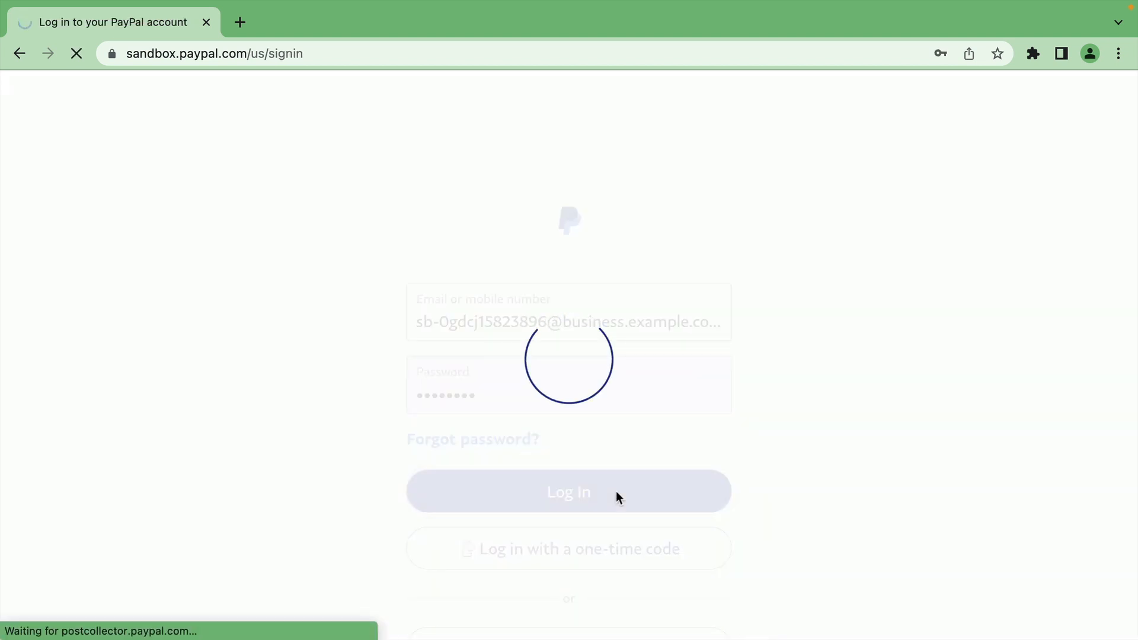
click(568, 490)
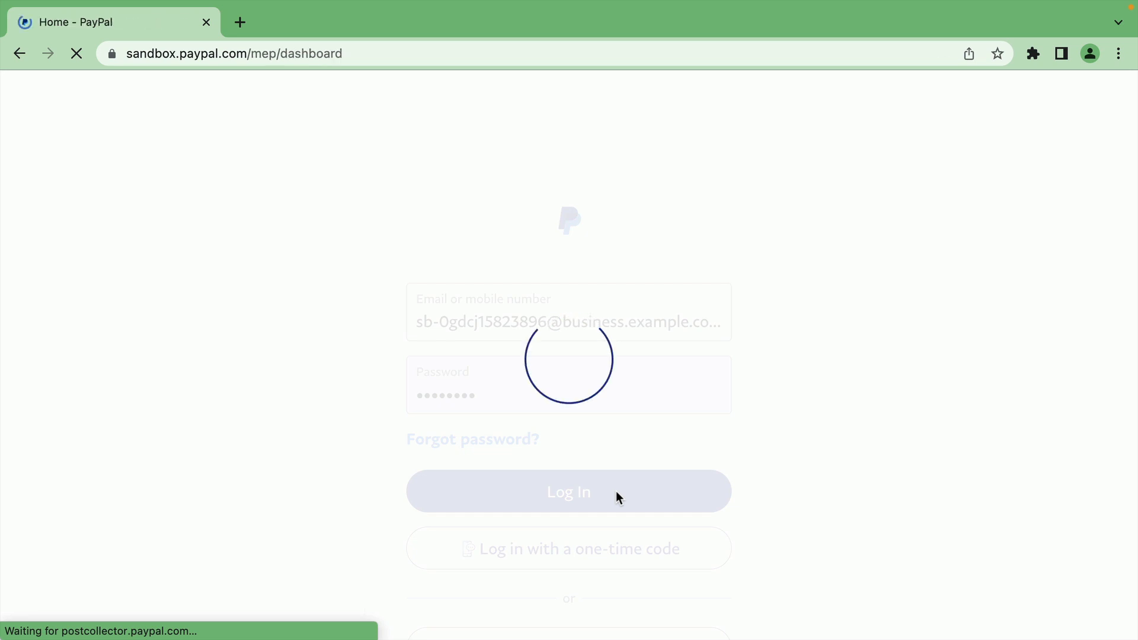
click(568, 491)
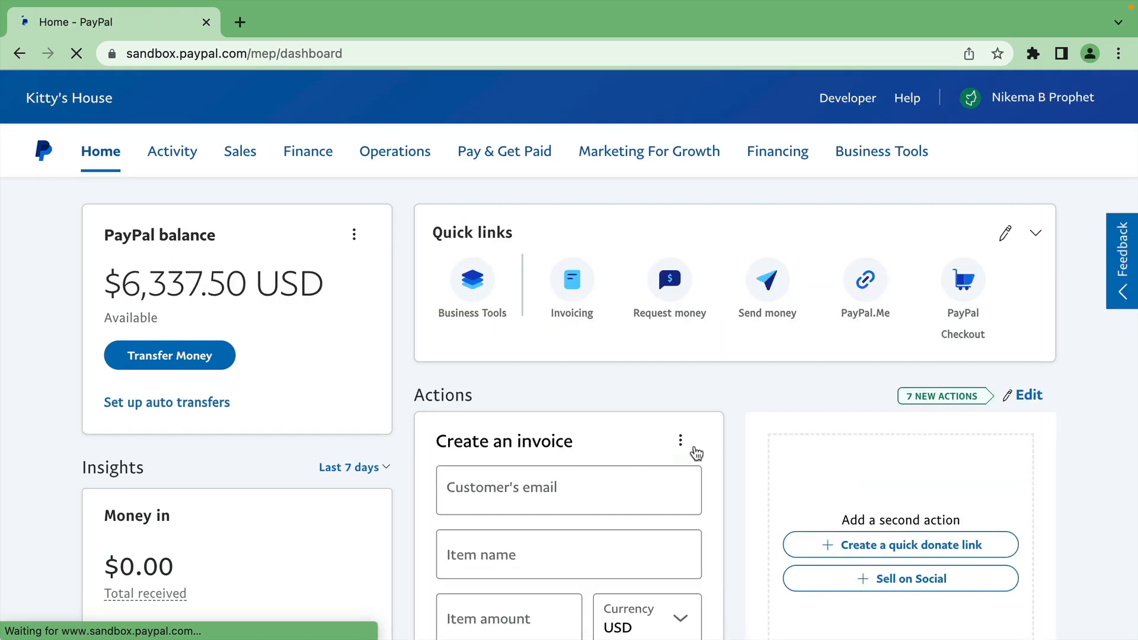
- Review the completed $0.02 payments in Recent activity, then return to the developer dashboard
scroll(down, 3)
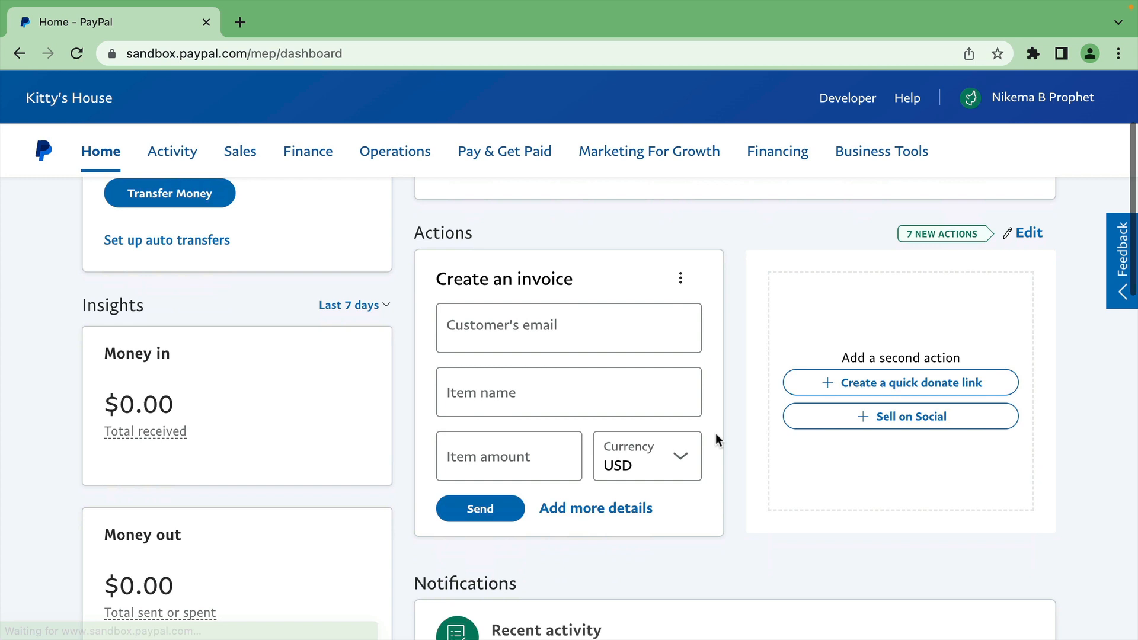
scroll(down, 3)
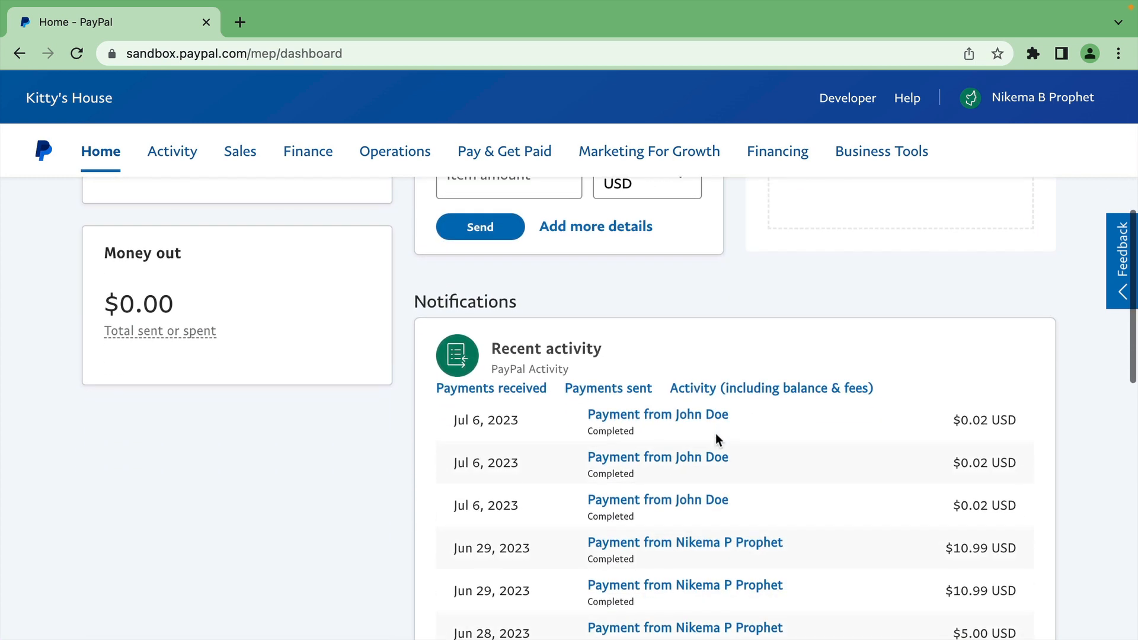
click(846, 97)
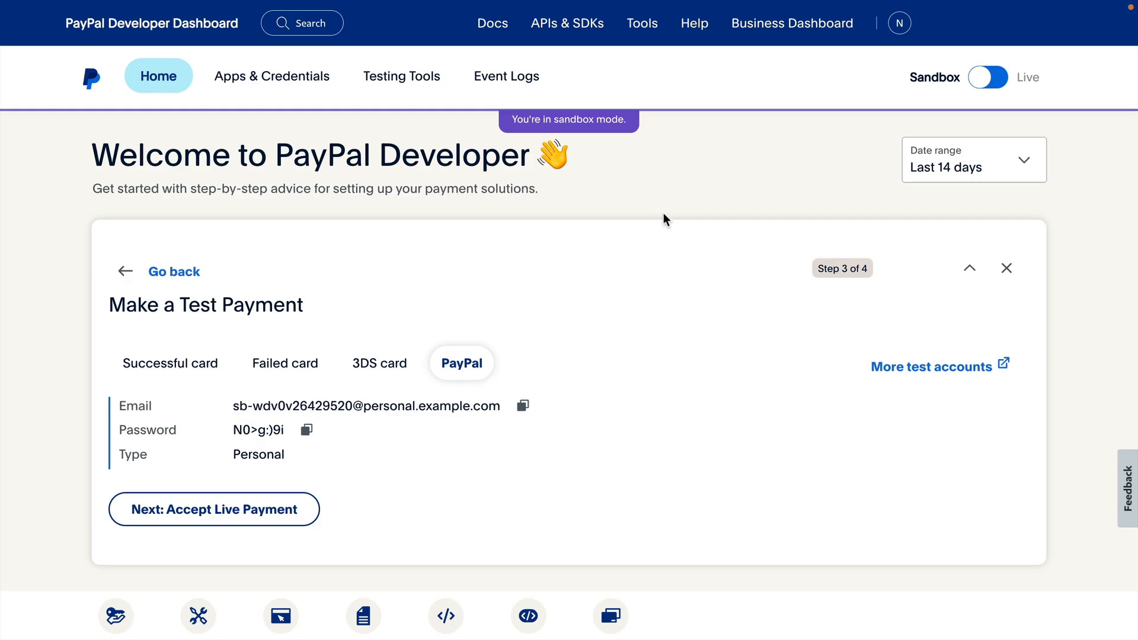